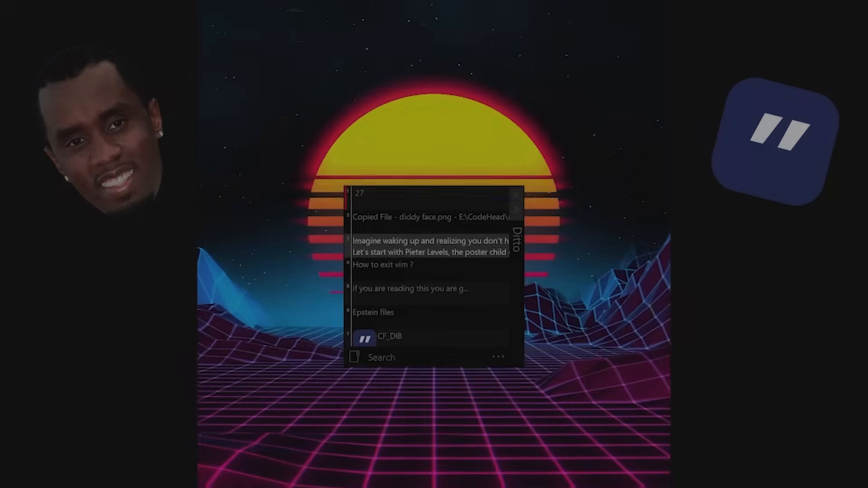
# Filter Ditto's clipboard history with the keyword 'sharemouse' and select a matching clip.
pyautogui.write('wav')
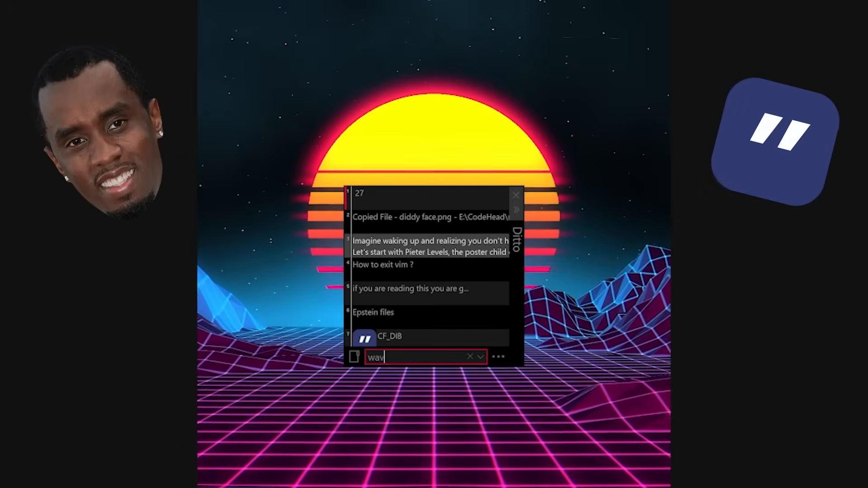
pyautogui.write('did')
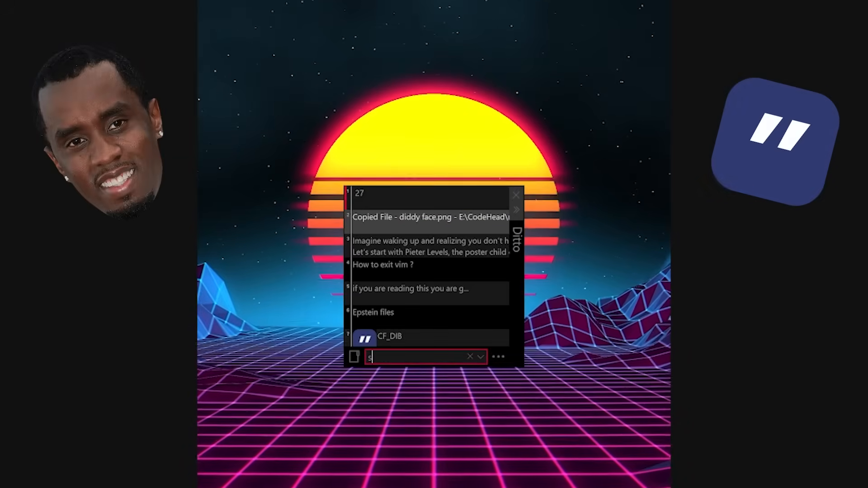
pyautogui.write('haremouse')
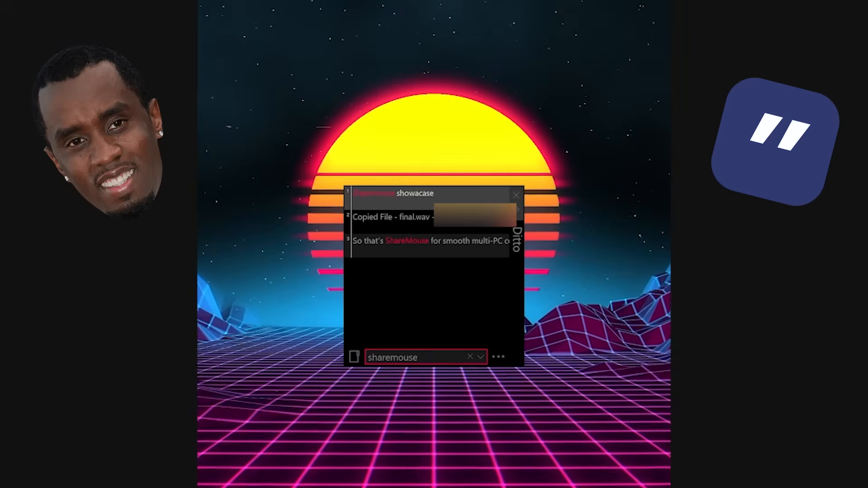
pyautogui.click(471, 356)
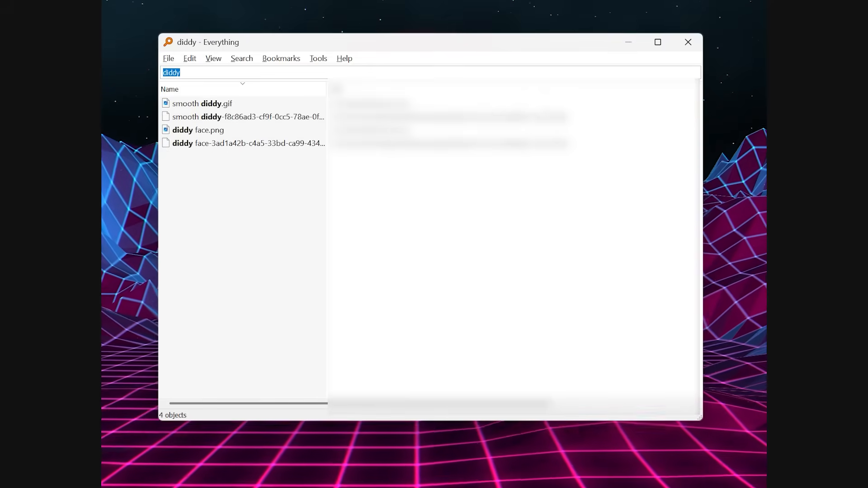
# Search Everything for file names containing 'mouseshar'.
pyautogui.write('mouseshar')
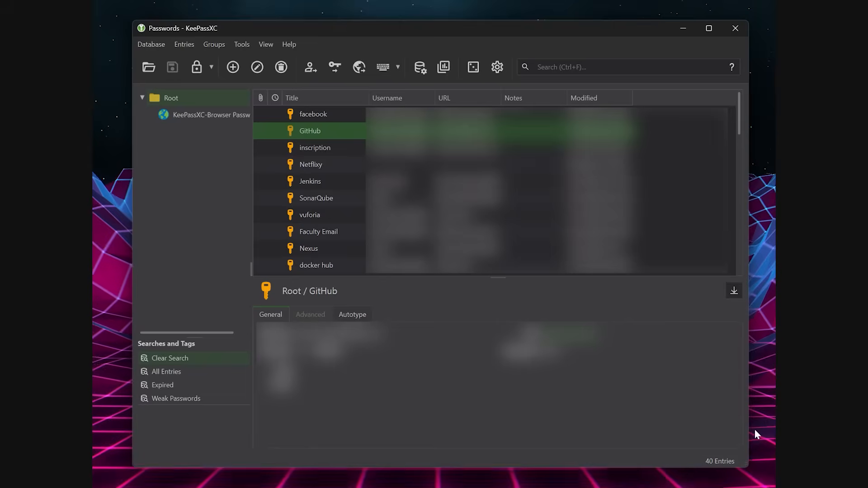
# Browse the KeePassXC entries, view the GitHub login's details, and return to the list.
pyautogui.scroll(-3)
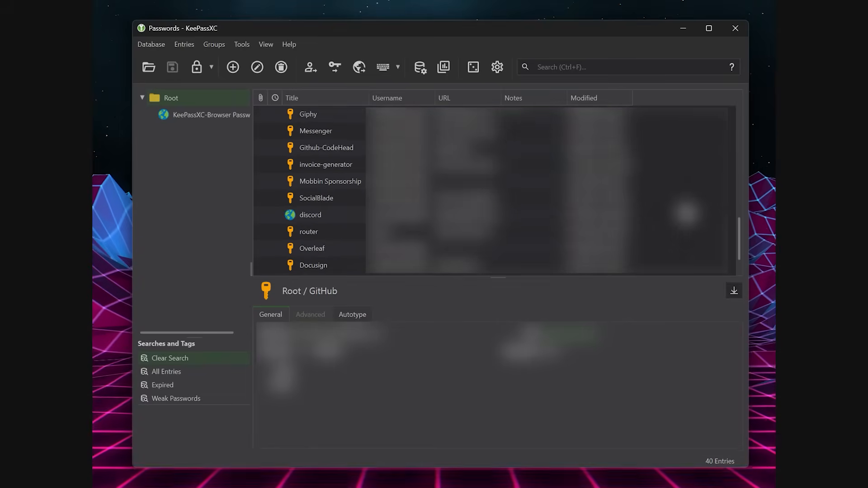
pyautogui.click(310, 132)
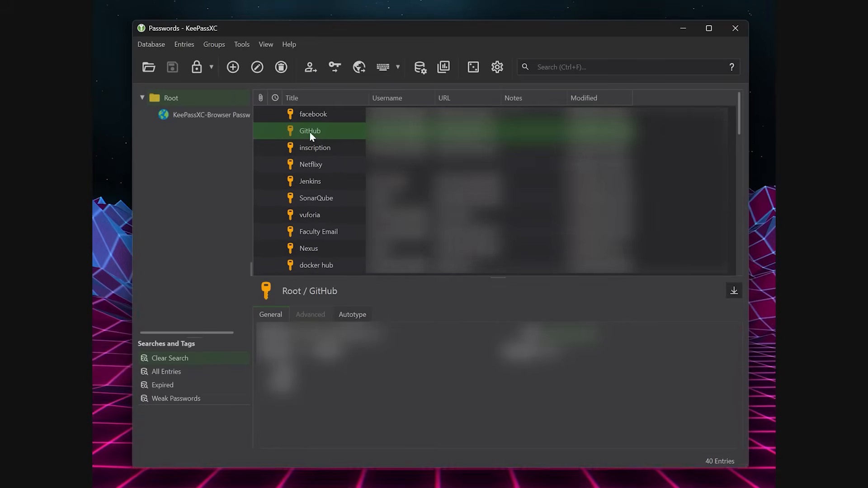
pyautogui.doubleClick(309, 130)
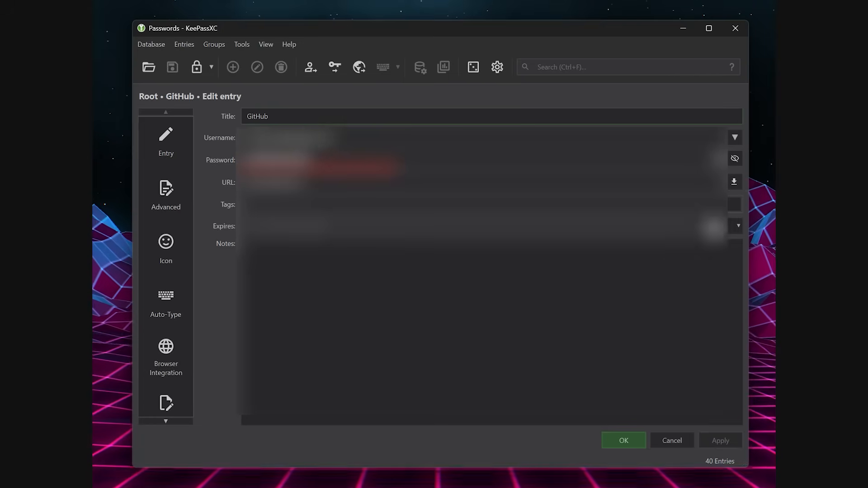
pyautogui.click(623, 441)
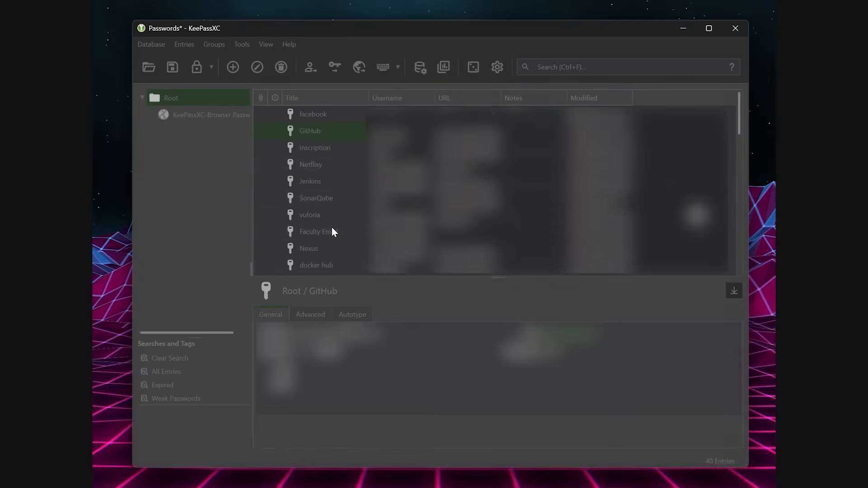
pyautogui.doubleClick(308, 248)
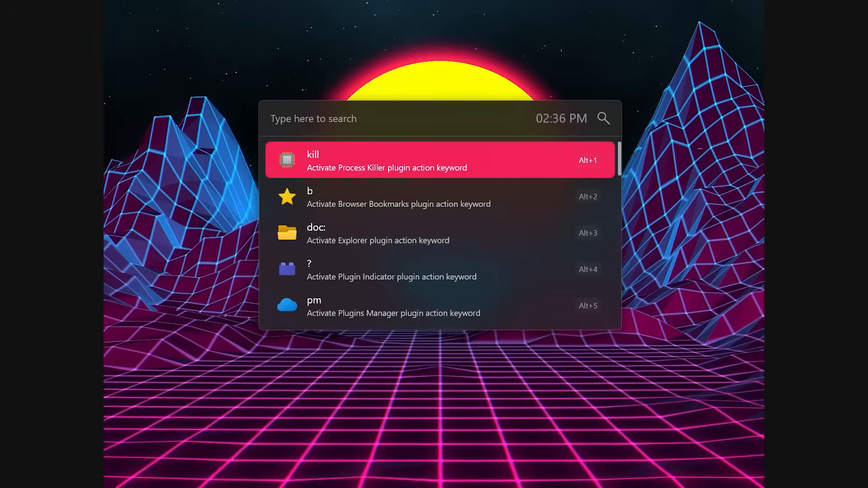
# Browse Flow Launcher's General settings and move to the Appearance page.
pyautogui.write('eps')
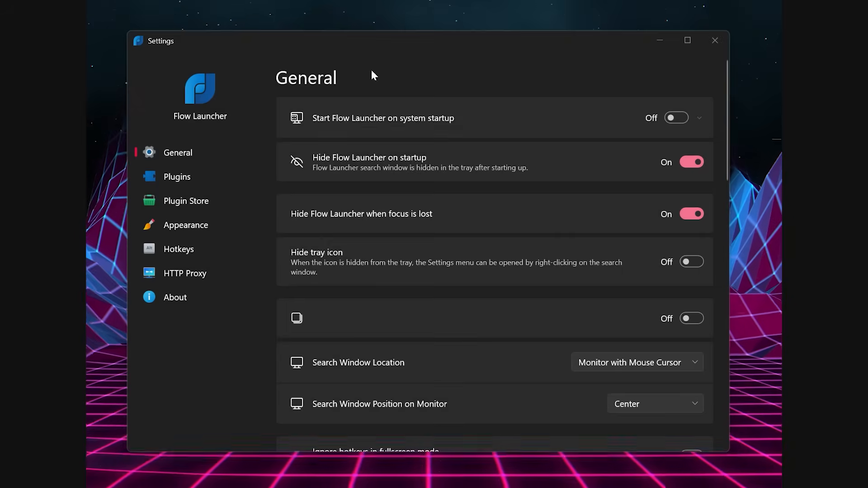
pyautogui.scroll(-3)
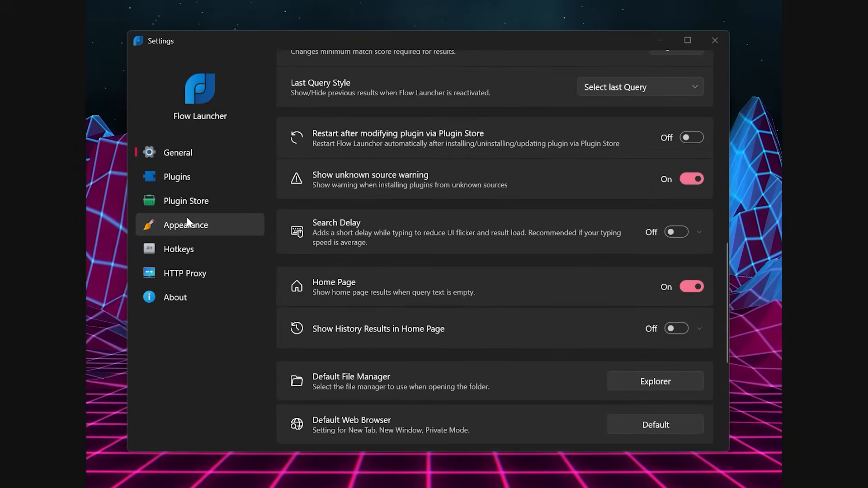
pyautogui.click(186, 225)
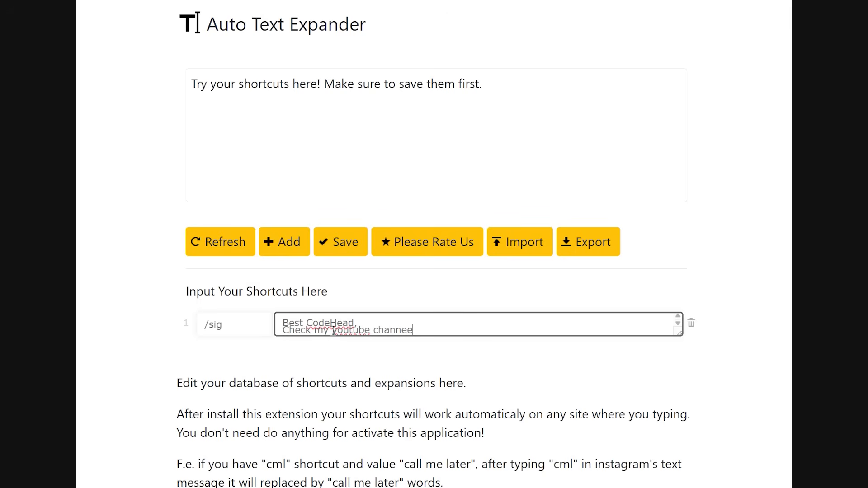
# Save the /sig signature shortcut and add a new /reply shortcut for a fully-booked decline.
pyautogui.click(340, 242)
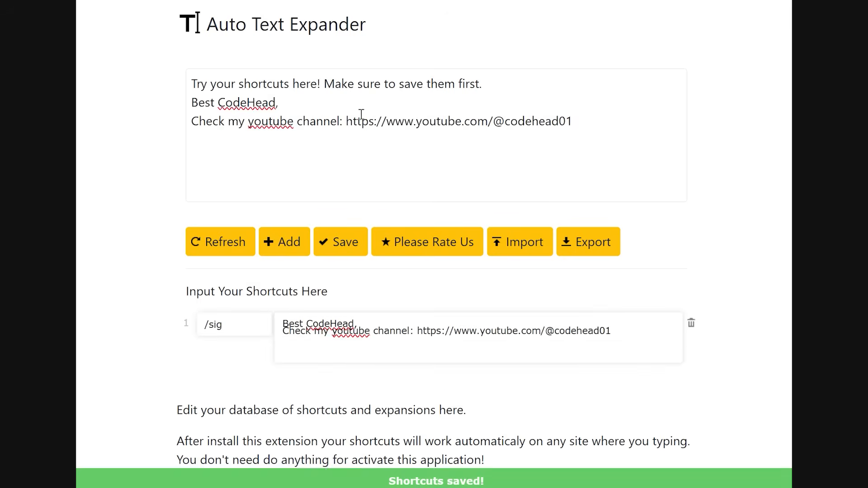
pyautogui.click(277, 242)
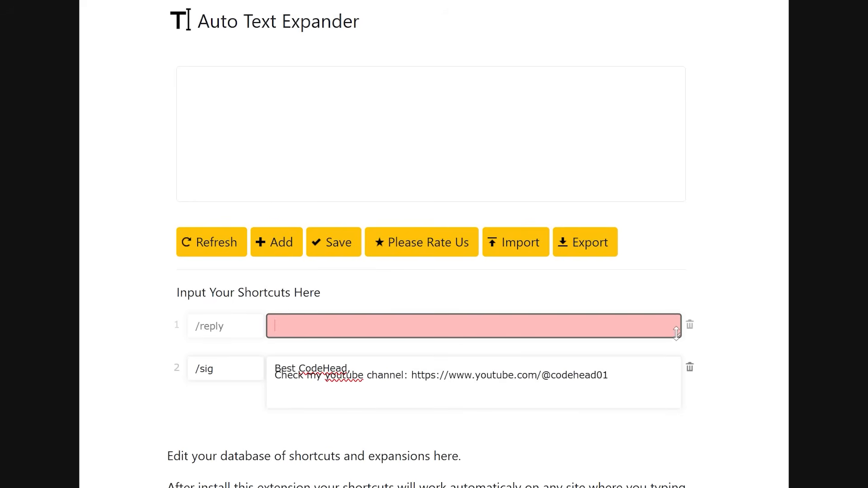
pyautogui.click(276, 242)
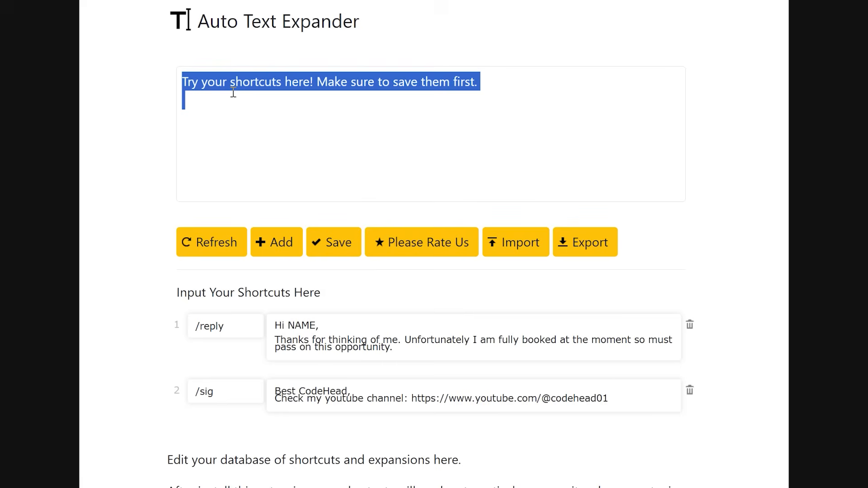
pyautogui.write('/reply')
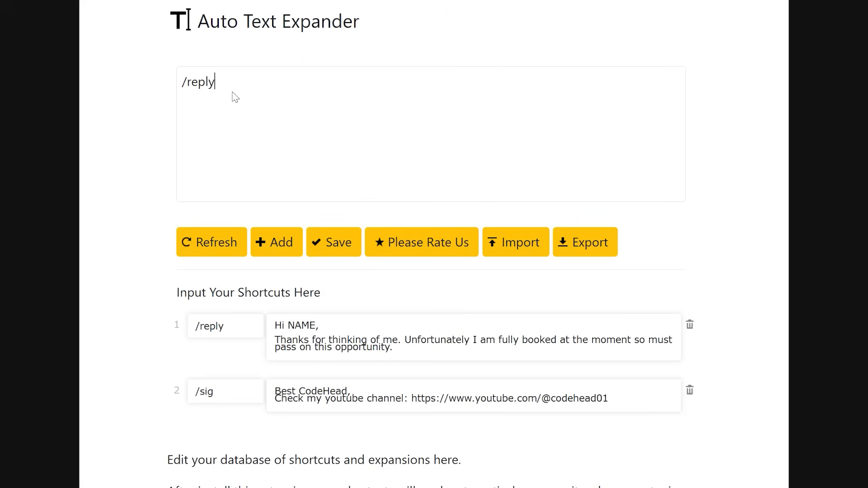